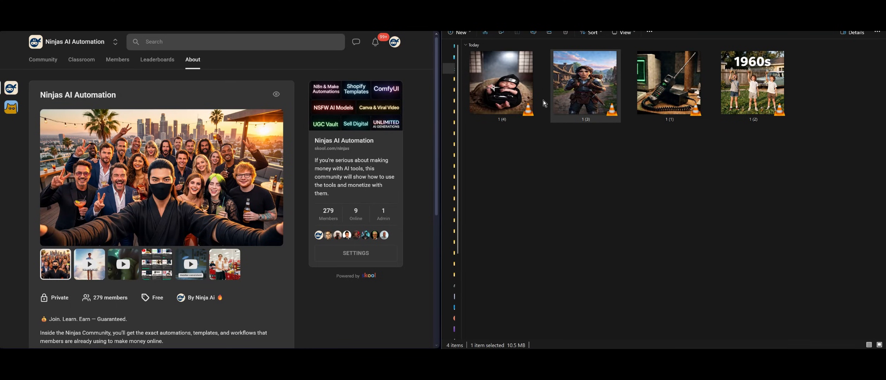
Step: Play the example and 1960s transition clips in VLC, then return RunningHub to My Workflows
{"action": "double_click", "coordinate": [499, 82]}
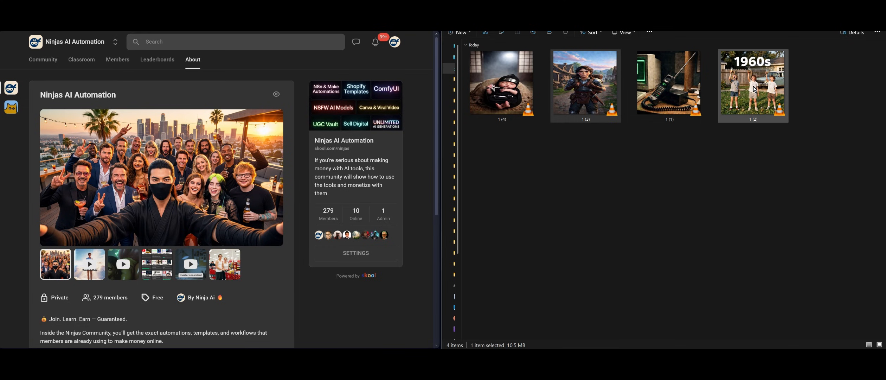
{"action": "double_click", "coordinate": [752, 83]}
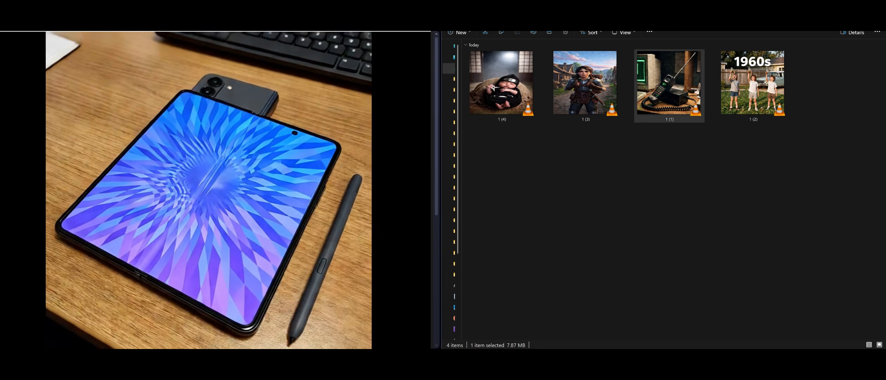
{"action": "left_click", "coordinate": [668, 83]}
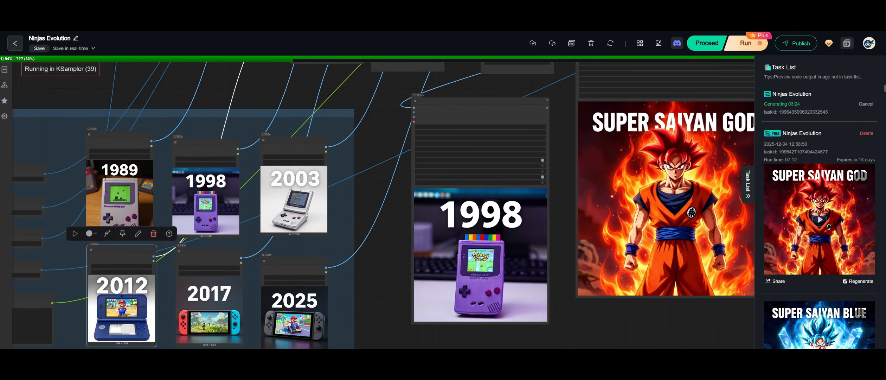
{"action": "left_click", "coordinate": [15, 43]}
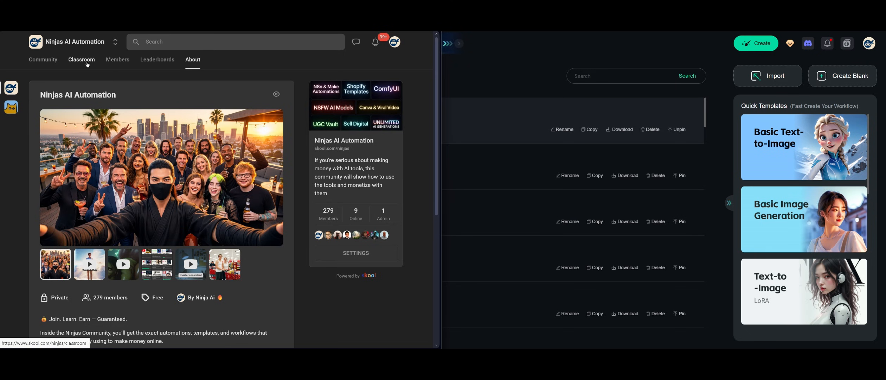
Step: Download Ninjas Evolution.json from the Skool classroom lesson and minimize Skool to reveal RunningHub
{"action": "left_click", "coordinate": [81, 59]}
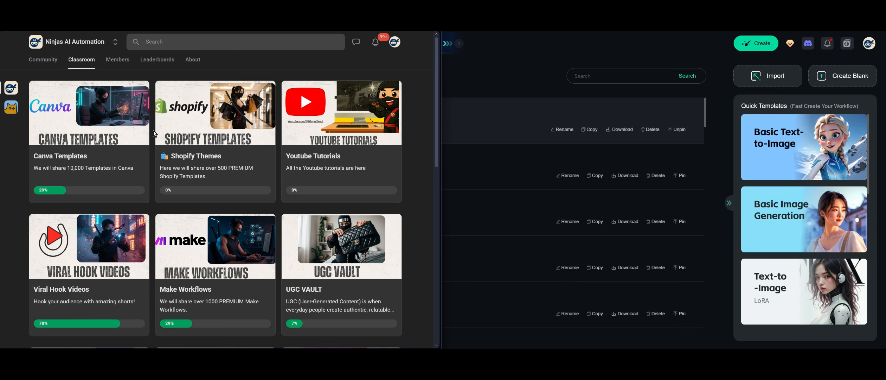
{"action": "scroll", "scroll_direction": "down", "scroll_amount": 3}
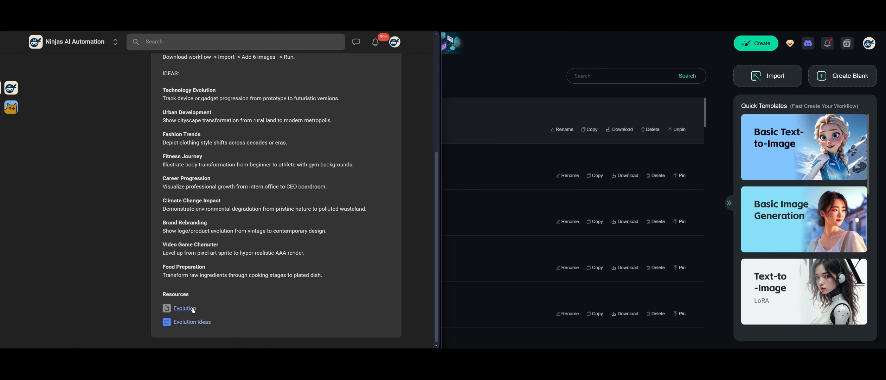
{"action": "left_click", "coordinate": [184, 308]}
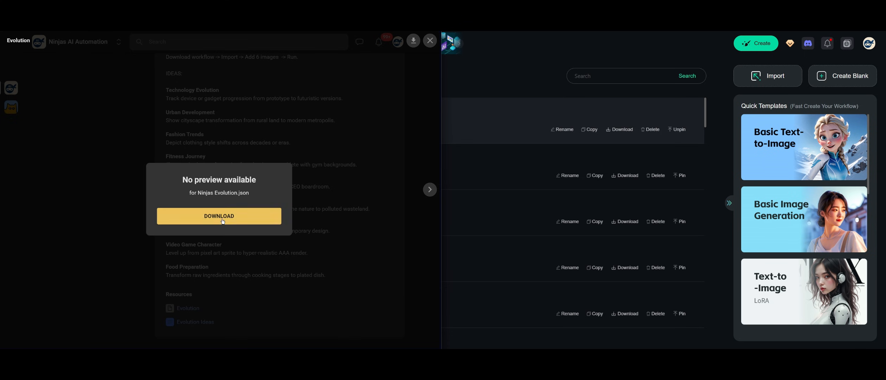
{"action": "left_click", "coordinate": [218, 216]}
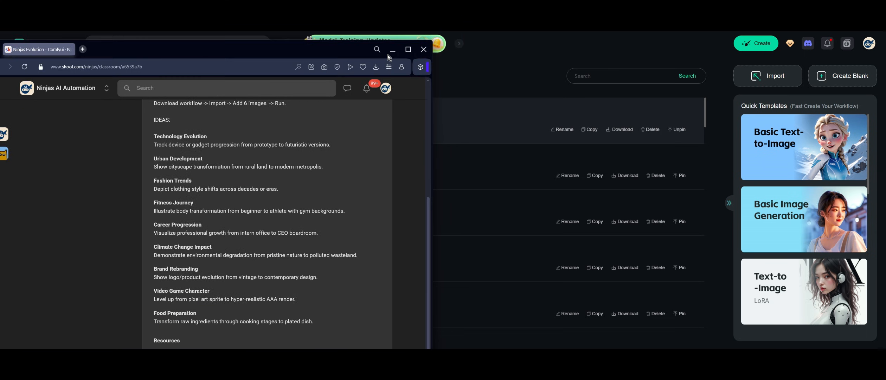
{"action": "left_click", "coordinate": [424, 49]}
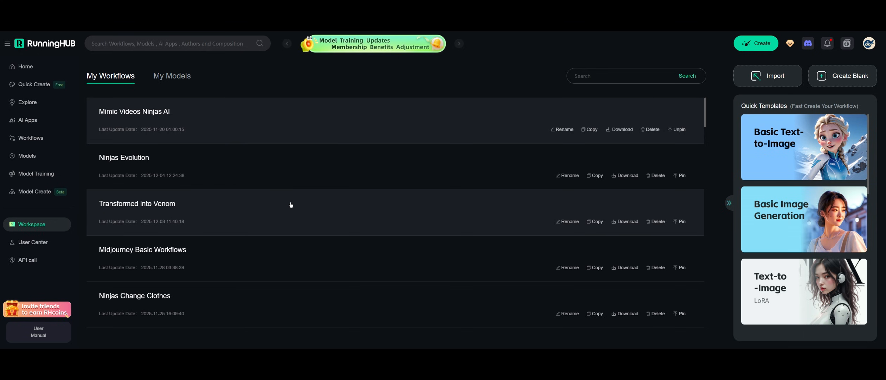
Step: Review the monthly membership plan cards, highlighting the Pro plan's 3 concurrent tasks
{"action": "left_click", "coordinate": [25, 66]}
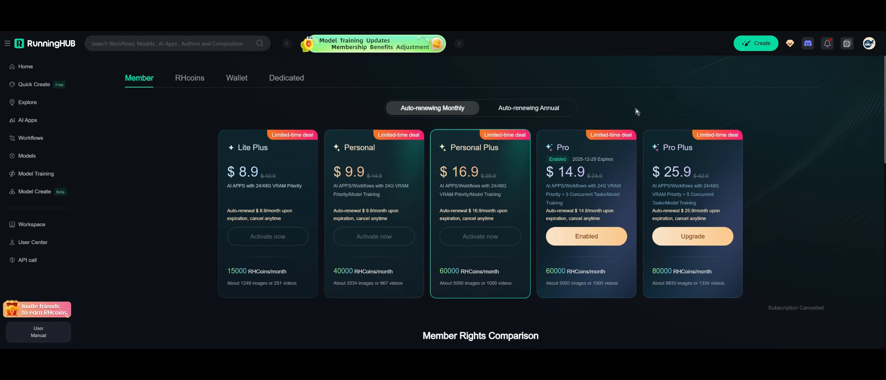
{"action": "mouse_move", "coordinate": [483, 174]}
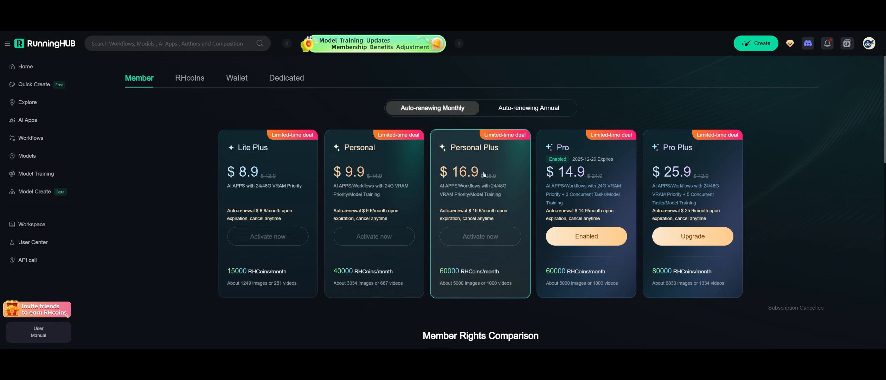
{"action": "scroll", "scroll_direction": "down", "scroll_amount": 3}
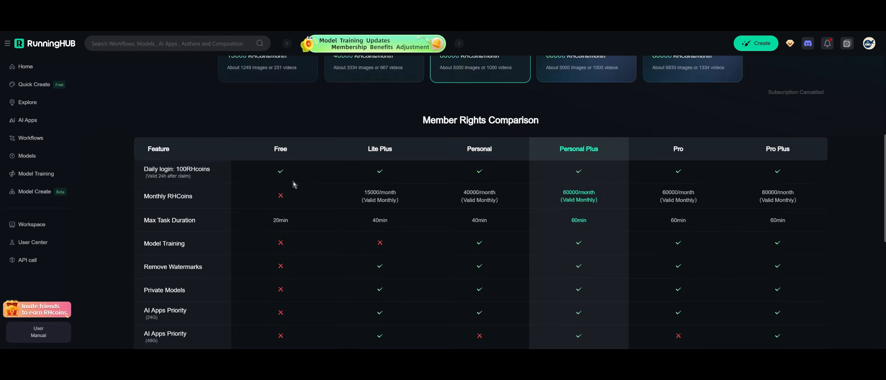
{"action": "scroll", "scroll_direction": "down", "scroll_amount": 3}
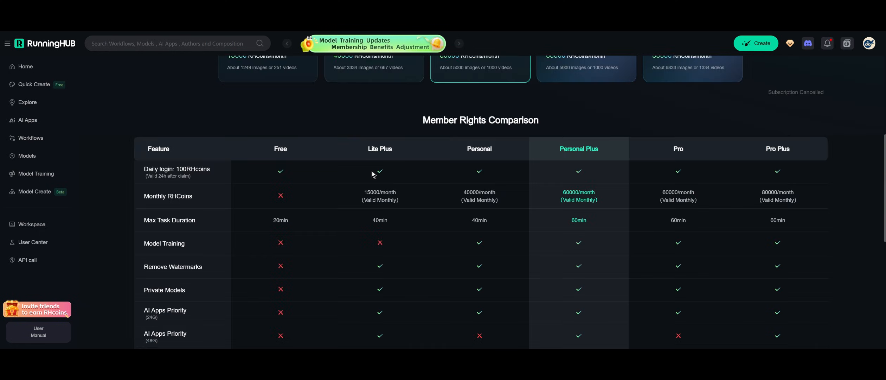
{"action": "scroll", "scroll_direction": "down", "scroll_amount": 3}
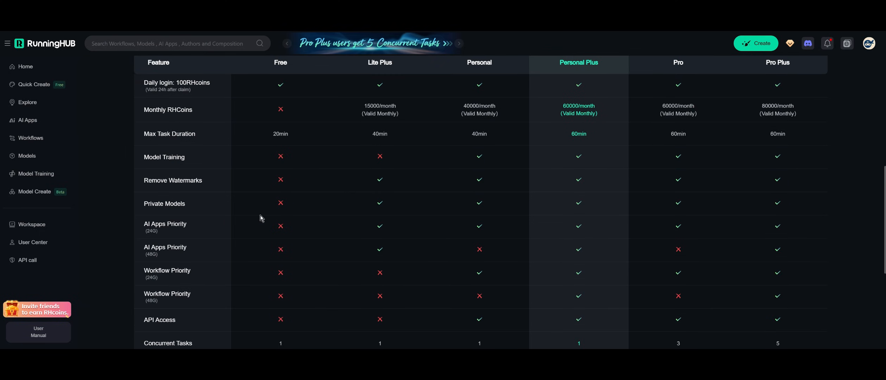
{"action": "mouse_move", "coordinate": [389, 184]}
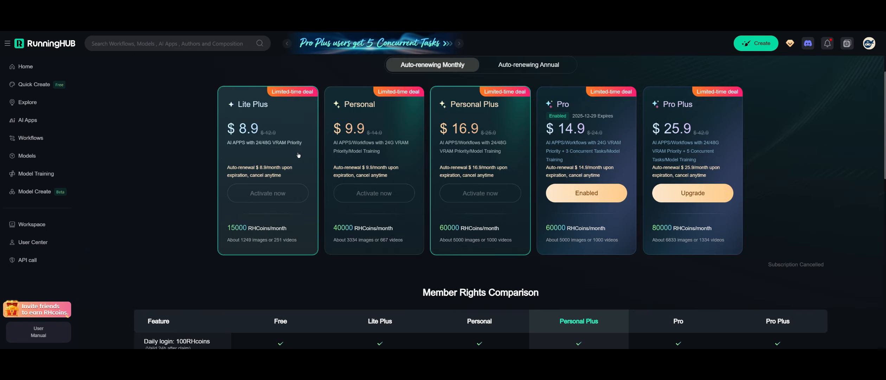
{"action": "scroll", "scroll_direction": "down", "scroll_amount": 3}
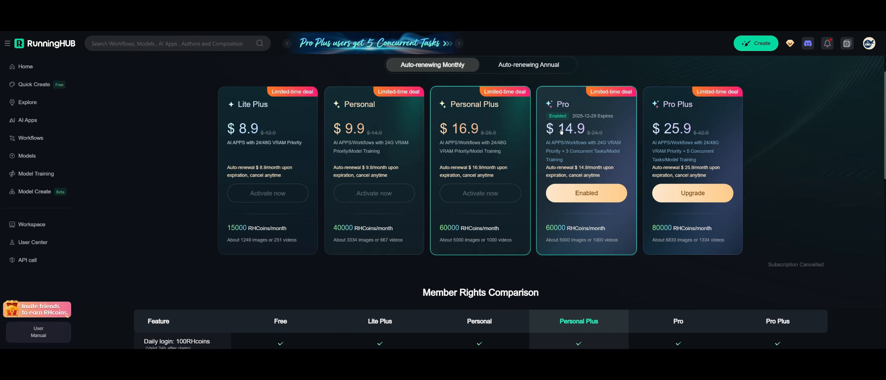
{"action": "scroll", "scroll_direction": "down", "scroll_amount": 3}
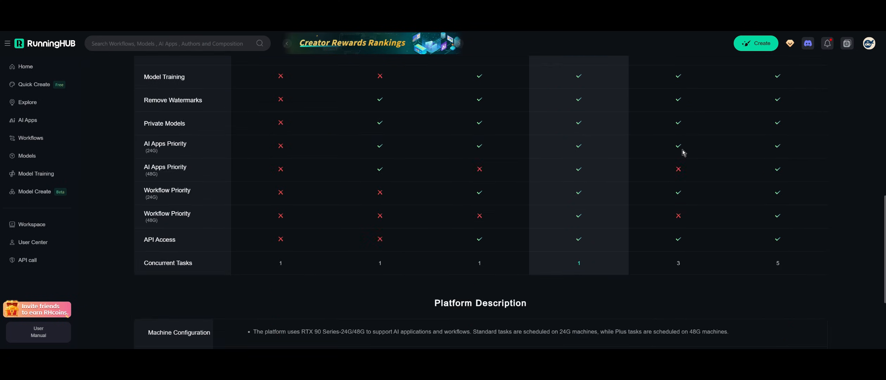
{"action": "double_click", "coordinate": [677, 263]}
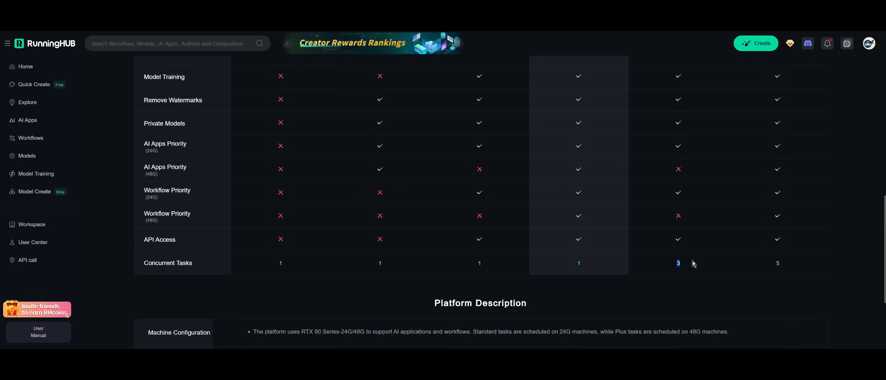
{"action": "mouse_move", "coordinate": [150, 220]}
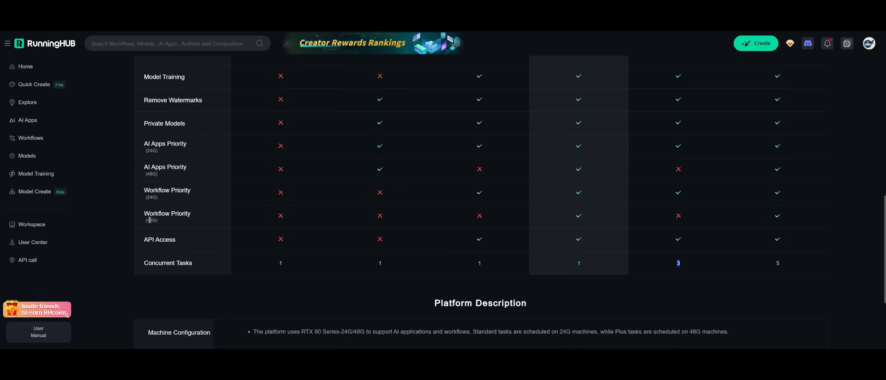
{"action": "mouse_move", "coordinate": [672, 228]}
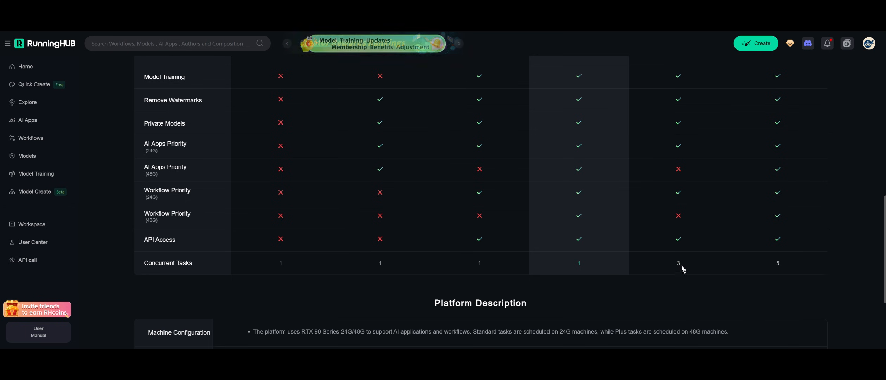
{"action": "scroll", "scroll_direction": "up", "scroll_amount": 3}
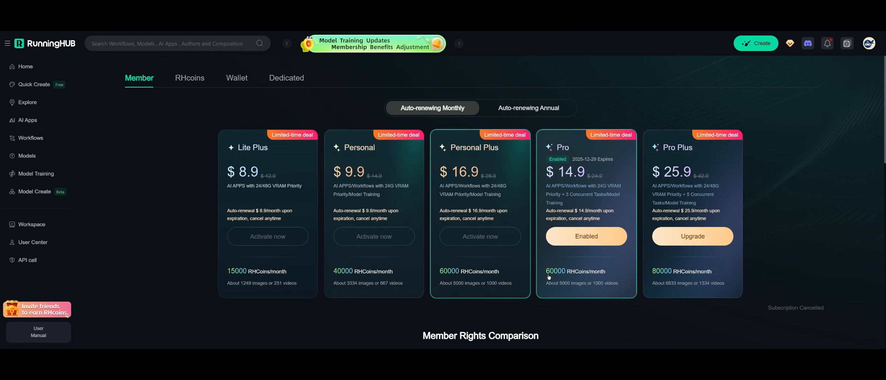
{"action": "mouse_move", "coordinate": [562, 288]}
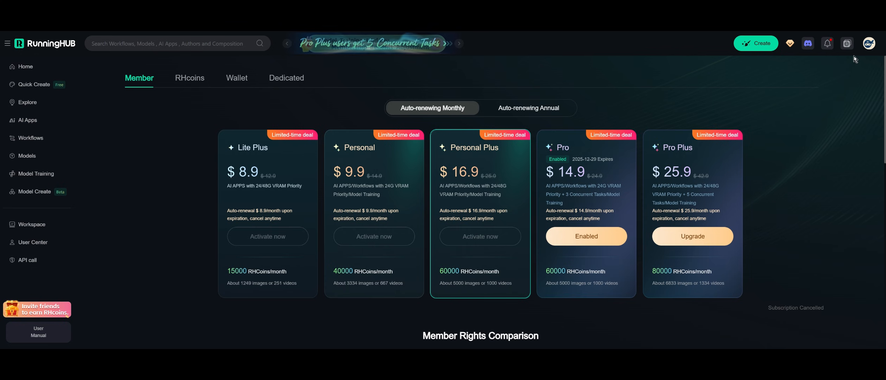
Step: Check the account balance summary showing 69,333 RHCoins
{"action": "left_click", "coordinate": [870, 43]}
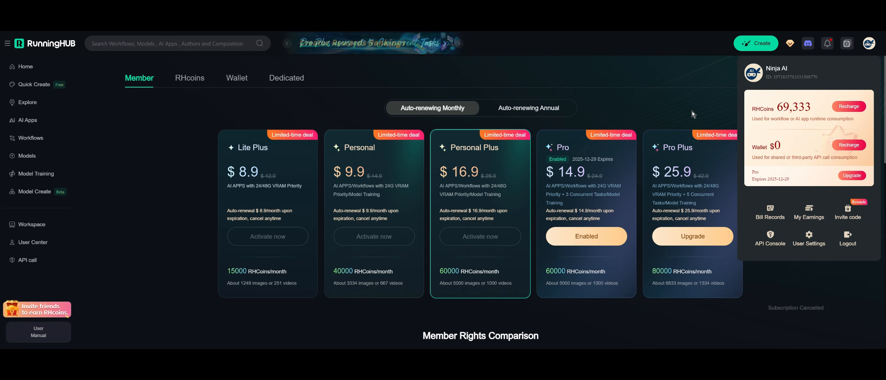
{"action": "left_click", "coordinate": [523, 101]}
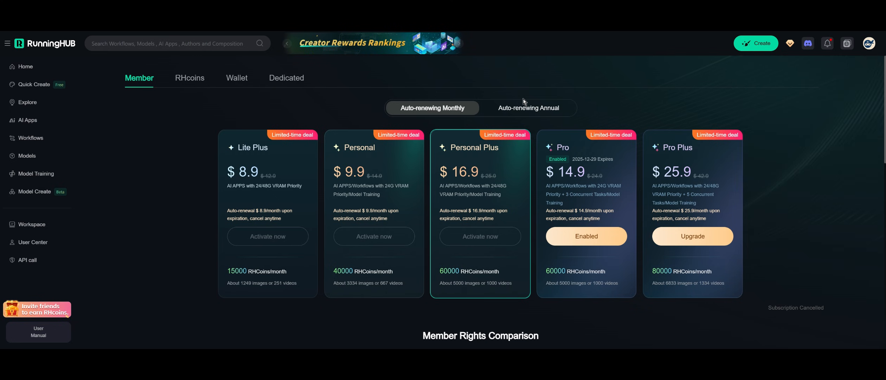
{"action": "mouse_move", "coordinate": [816, 121]}
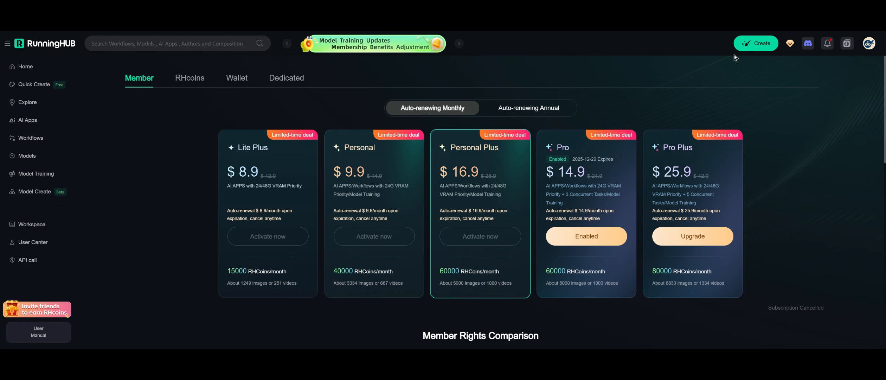
Step: Go to My Workflows and dismiss the import file dialog without importing
{"action": "left_click", "coordinate": [32, 224]}
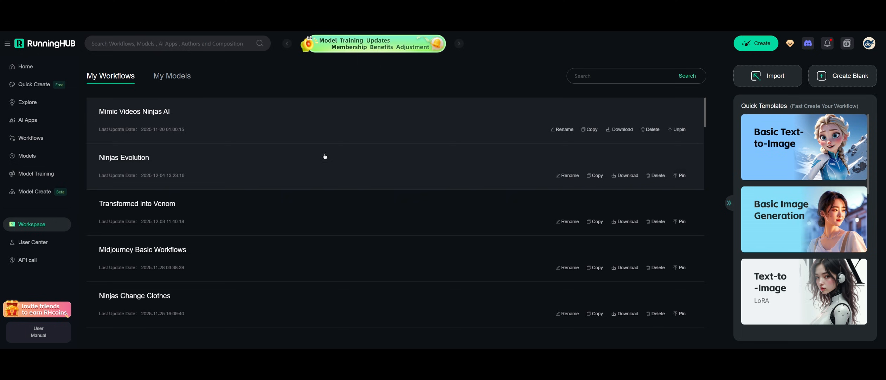
{"action": "left_click", "coordinate": [766, 76]}
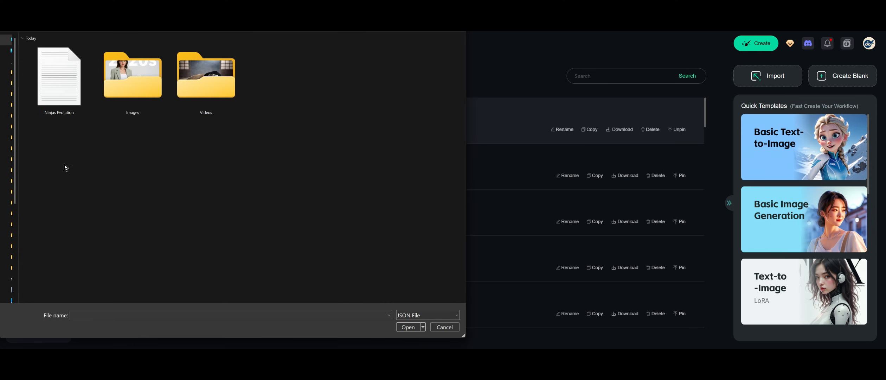
{"action": "left_click", "coordinate": [59, 76]}
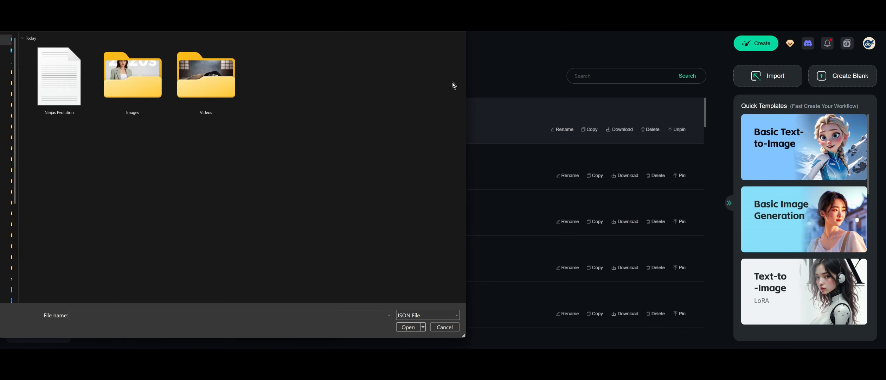
{"action": "left_click", "coordinate": [58, 76]}
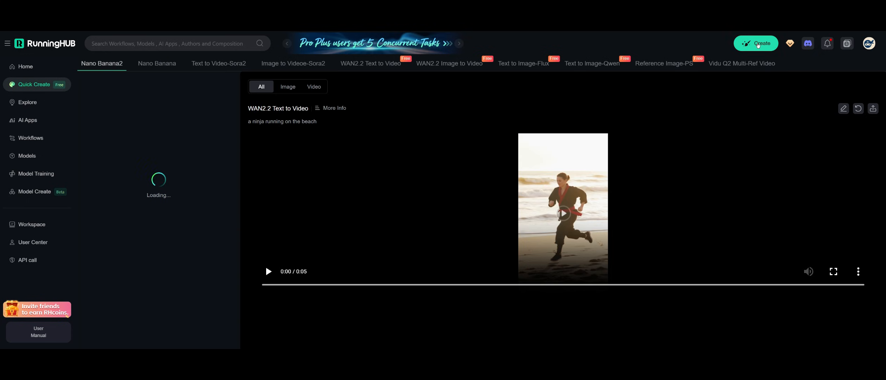
Step: Open the Ninjas Evolution workflow in the node editor
{"action": "left_click", "coordinate": [31, 224]}
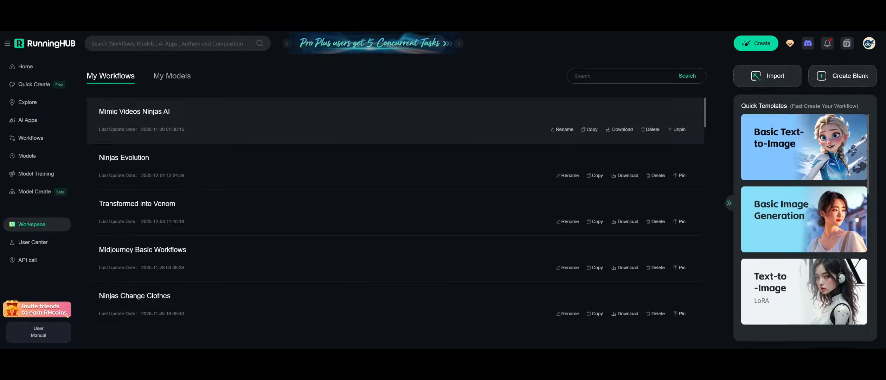
{"action": "left_click", "coordinate": [123, 158]}
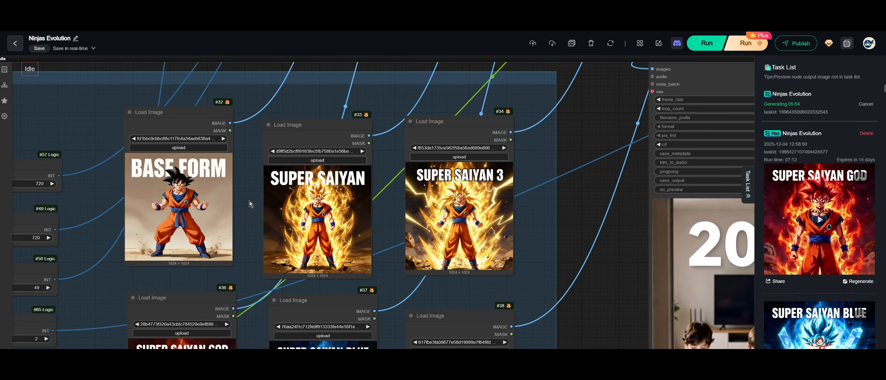
Step: Start uploading a new picture to a Load Image node, showing the generated Saiyan and decade images
{"action": "left_click", "coordinate": [177, 147]}
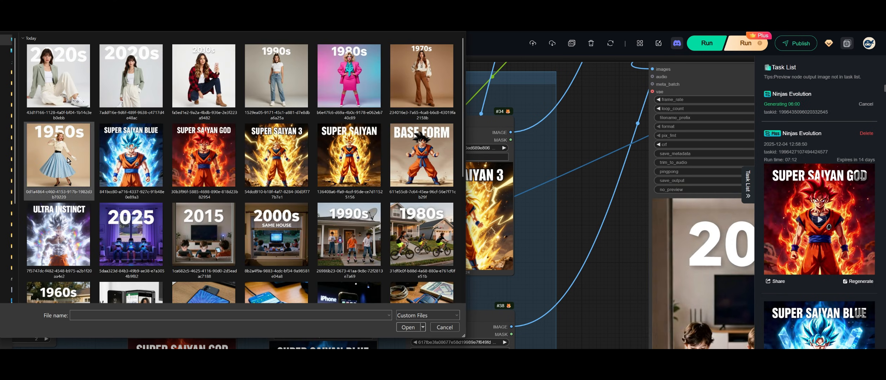
{"action": "mouse_move", "coordinate": [40, 157]}
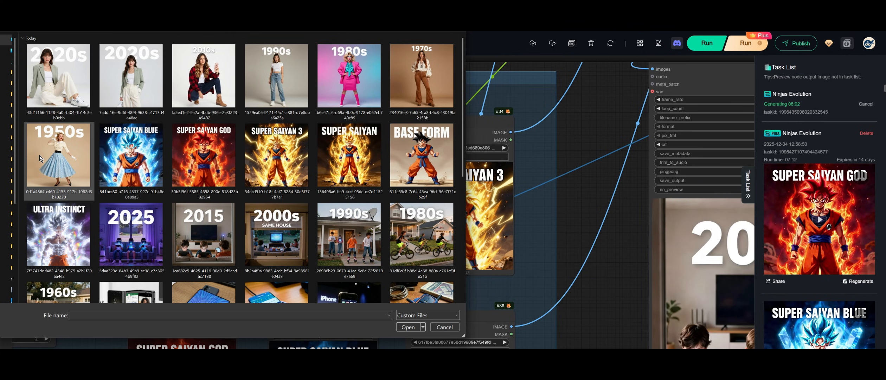
{"action": "mouse_move", "coordinate": [56, 153]}
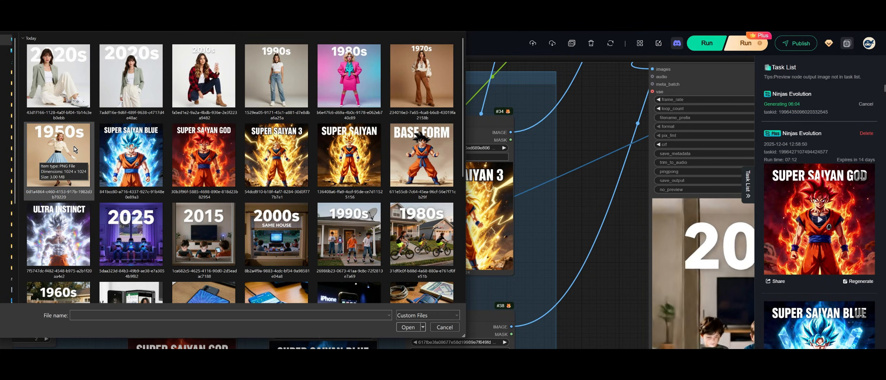
{"action": "mouse_move", "coordinate": [88, 123]}
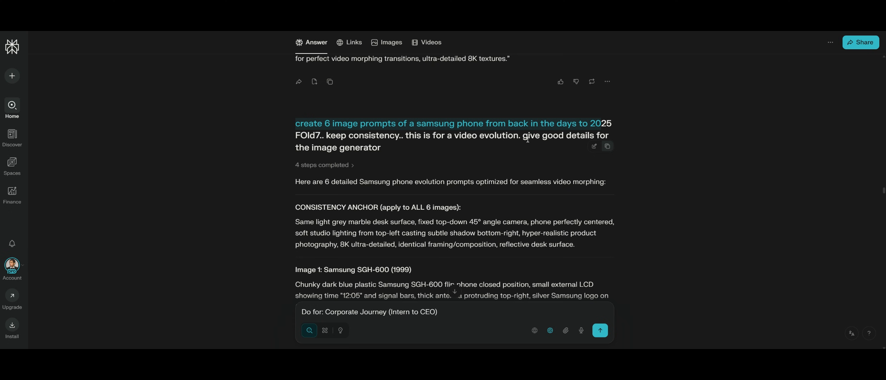
Step: Scroll through the six Samsung phone evolution prompts to the SGH-600 flip-phone description
{"action": "scroll", "scroll_direction": "down", "scroll_amount": 3}
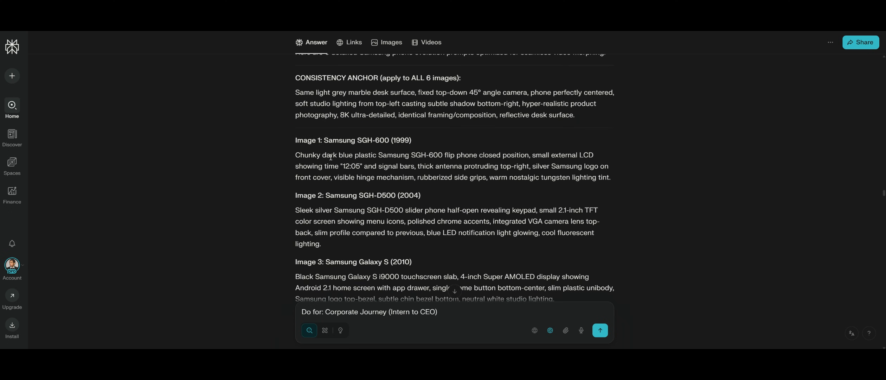
{"action": "mouse_move", "coordinate": [418, 186]}
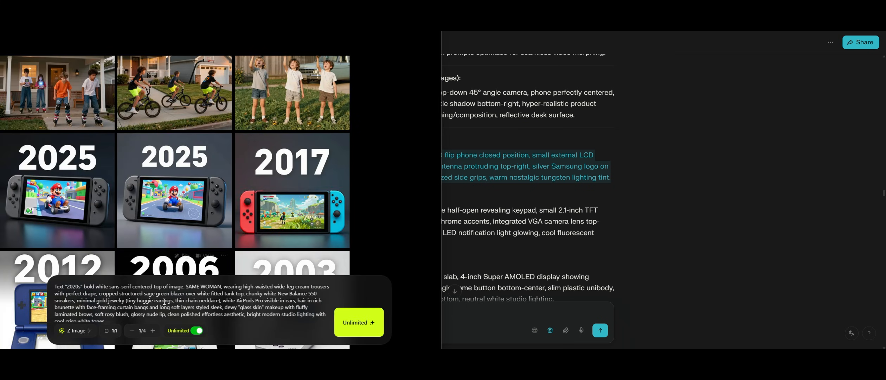
Step: Replace the Higgsfield prompt with the flip-phone description and review the image model list
{"action": "double_click", "coordinate": [162, 300]}
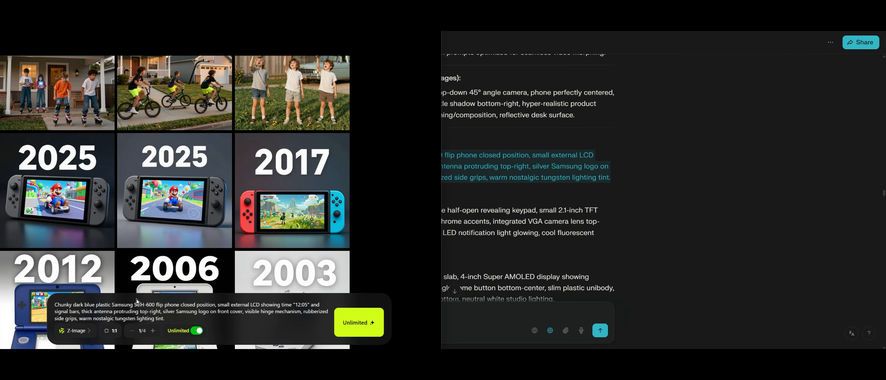
{"action": "left_click", "coordinate": [73, 330]}
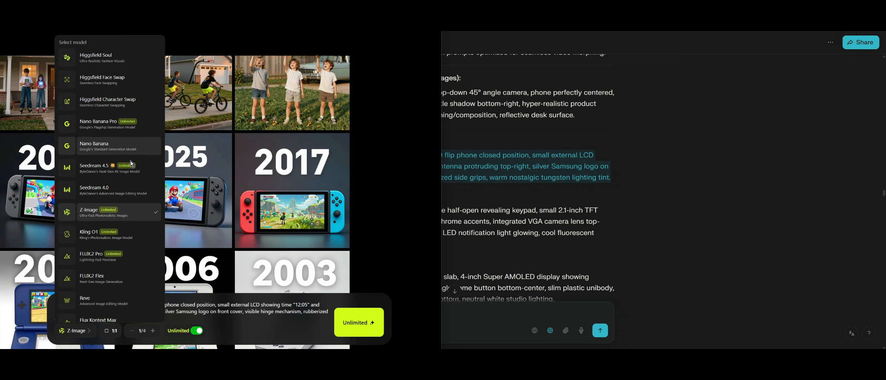
{"action": "mouse_move", "coordinate": [105, 124]}
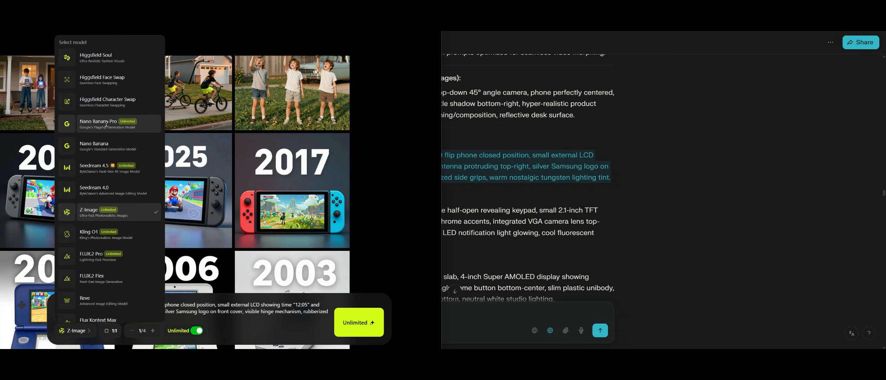
{"action": "mouse_move", "coordinate": [99, 214]}
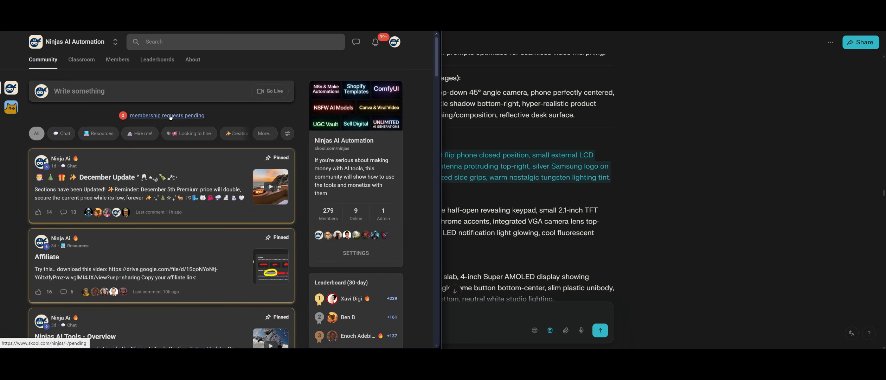
{"action": "mouse_move", "coordinate": [81, 59]}
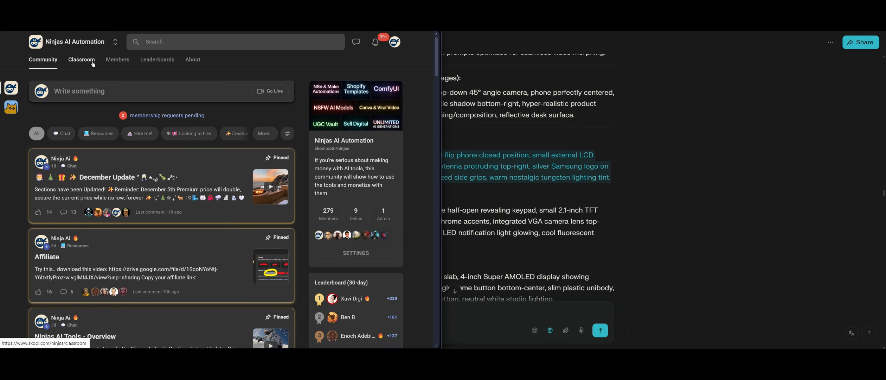
Step: Revisit the Skool community's classroom courses
{"action": "left_click", "coordinate": [82, 59]}
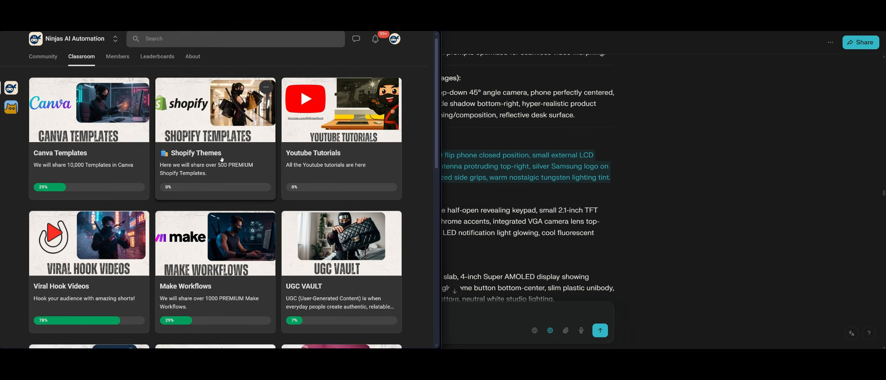
{"action": "scroll", "scroll_direction": "down", "scroll_amount": 3}
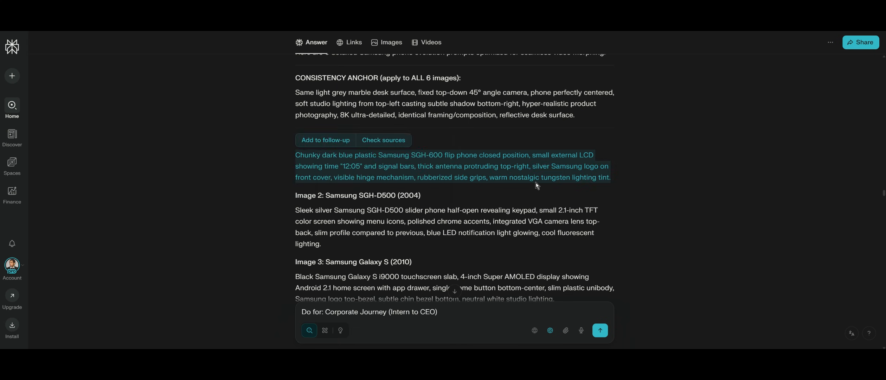
Step: Read through the six women's fashion-decade prompts, then bring up the folder of generated decade pictures
{"action": "left_click", "coordinate": [74, 330]}
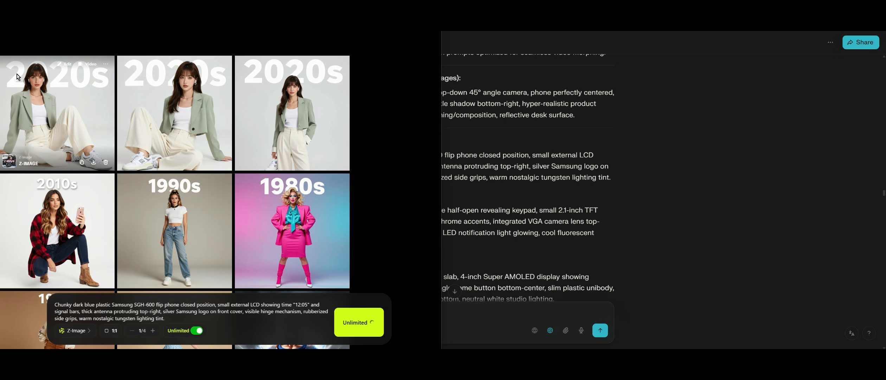
{"action": "mouse_move", "coordinate": [523, 208]}
{"action": "type", "text": "Do for: Corporate Journey (Intern to CEO)"}
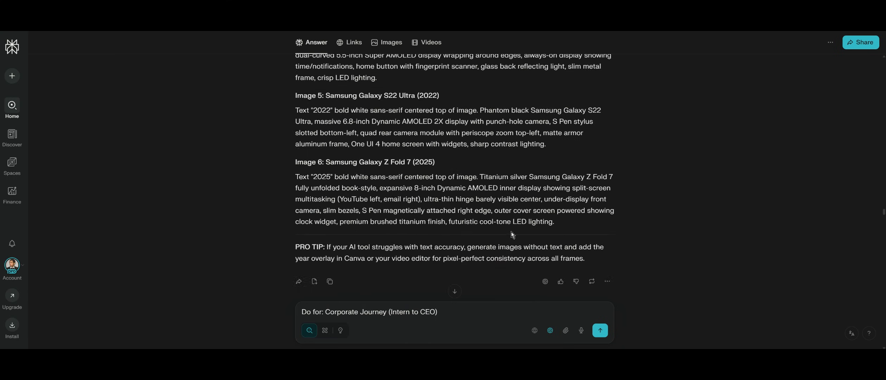
{"action": "scroll", "scroll_direction": "down", "scroll_amount": 3}
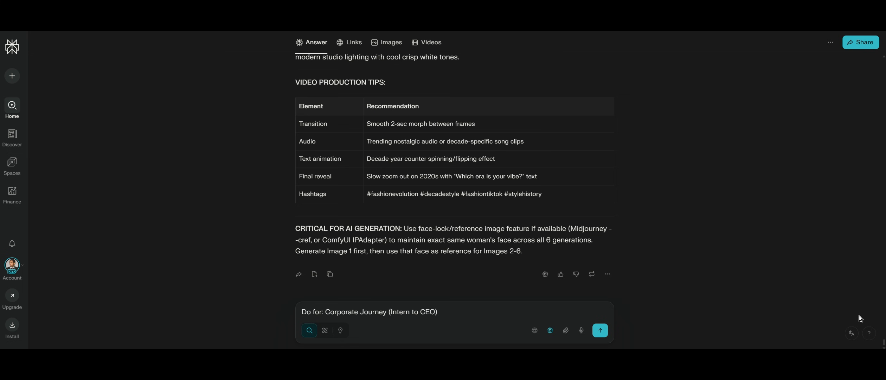
{"action": "scroll", "scroll_direction": "down", "scroll_amount": 3}
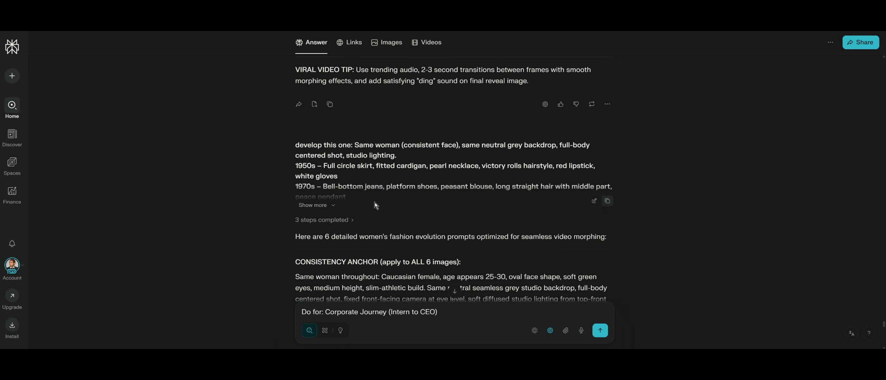
{"action": "scroll", "scroll_direction": "down", "scroll_amount": 3}
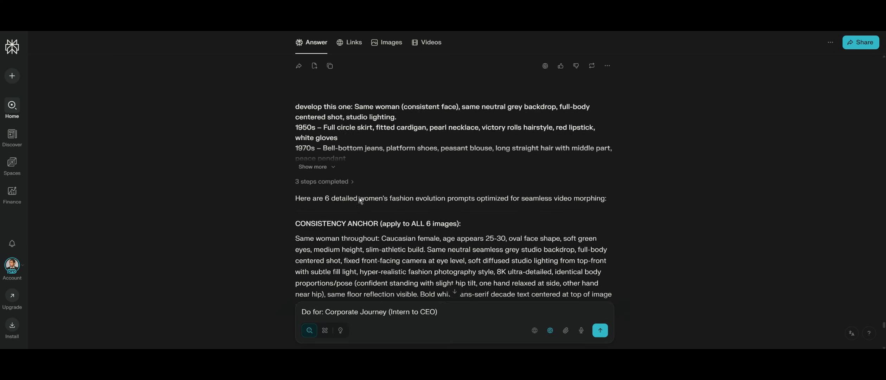
{"action": "scroll", "scroll_direction": "down", "scroll_amount": 3}
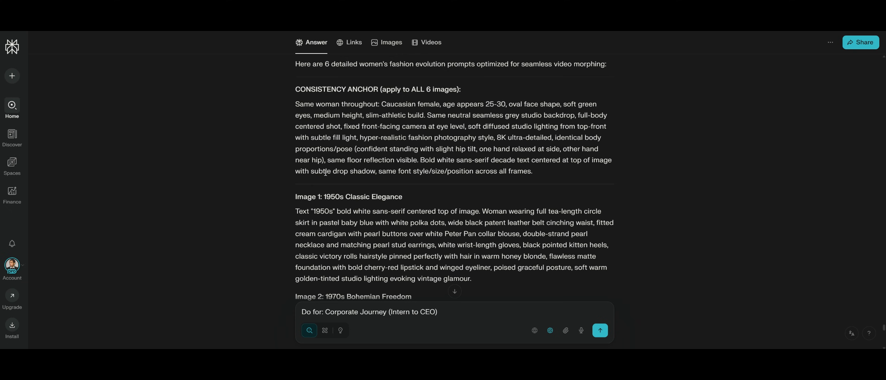
{"action": "scroll", "scroll_direction": "down", "scroll_amount": 3}
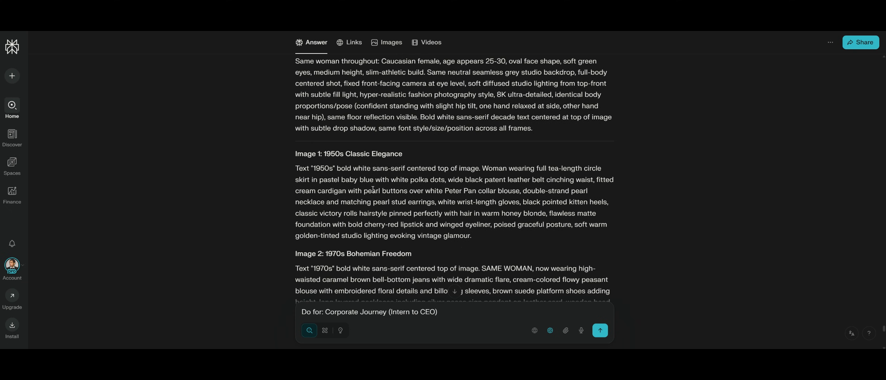
{"action": "mouse_move", "coordinate": [298, 125]}
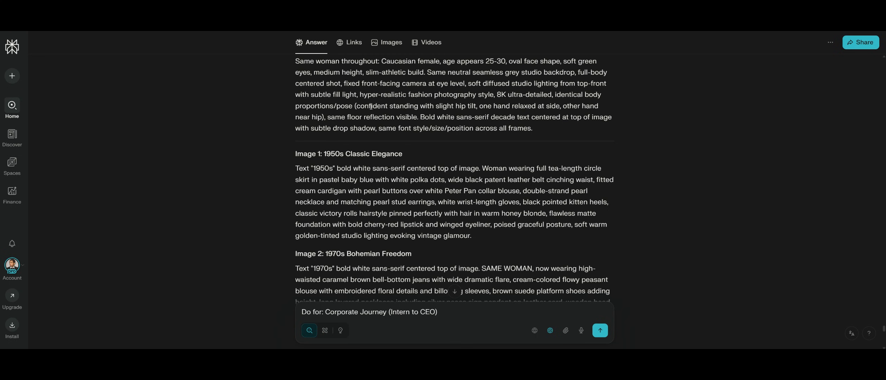
{"action": "left_click", "coordinate": [565, 330]}
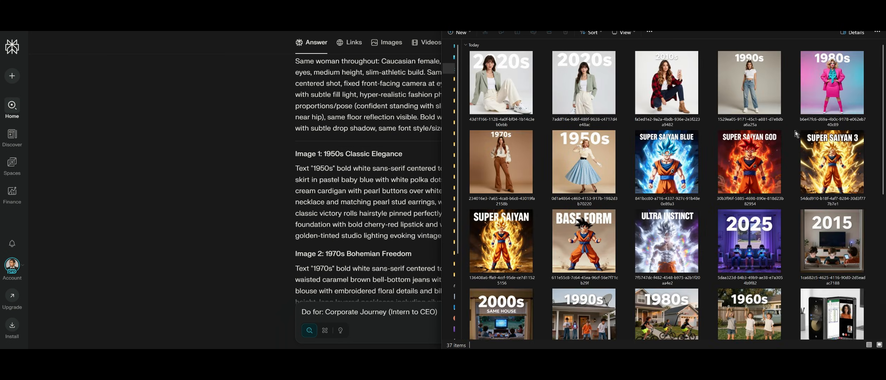
{"action": "mouse_move", "coordinate": [332, 163]}
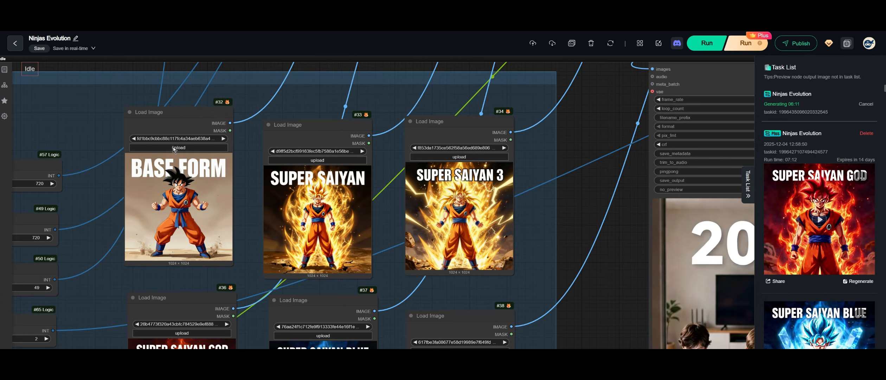
{"action": "mouse_move", "coordinate": [166, 163]}
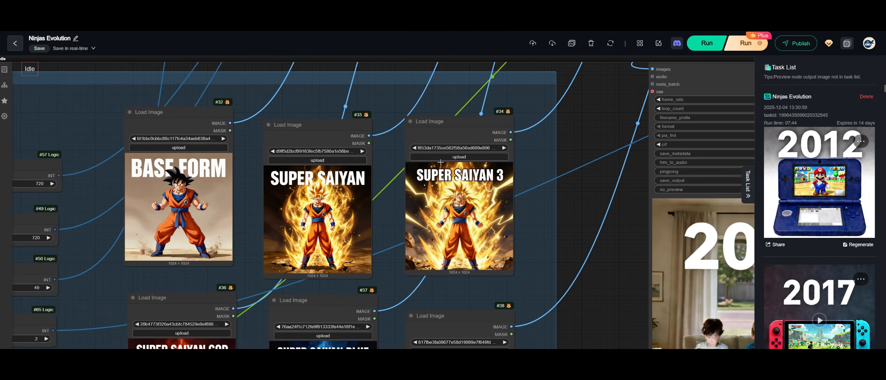
Step: Load the earlier-decade pictures of the woman into the first Load Image nodes
{"action": "left_click", "coordinate": [178, 148]}
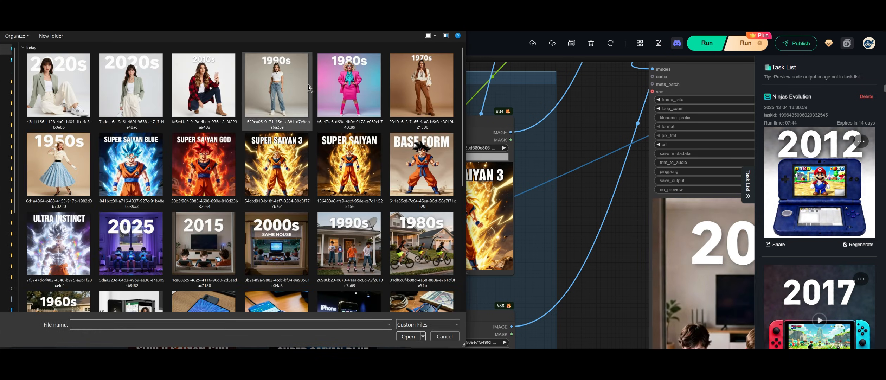
{"action": "left_click", "coordinate": [444, 336]}
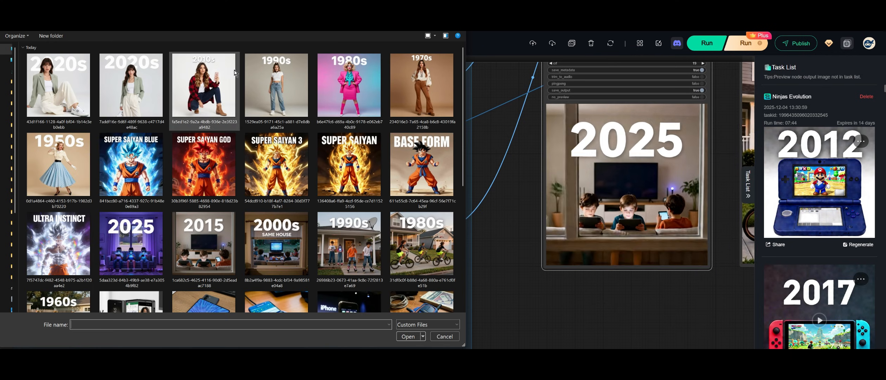
{"action": "left_click", "coordinate": [276, 85]}
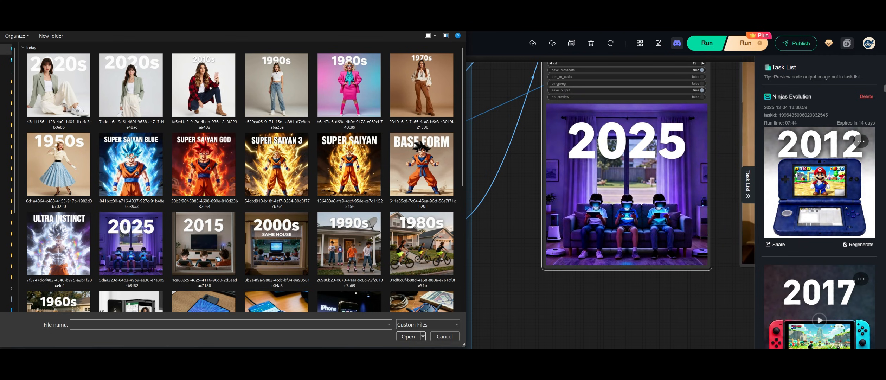
{"action": "left_click", "coordinate": [421, 88]}
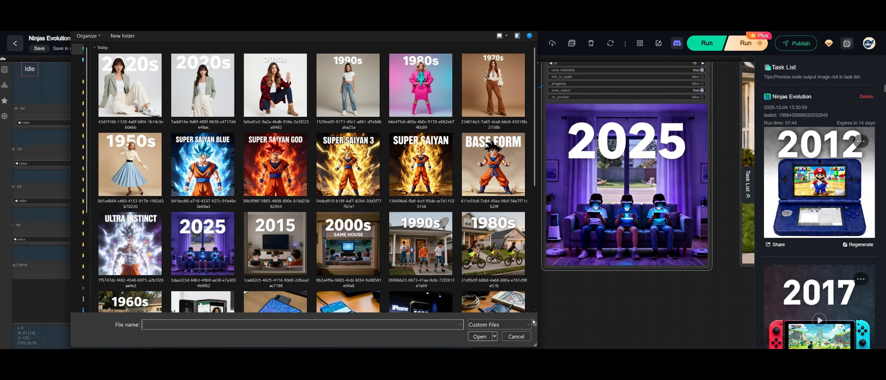
Step: Load the remaining decade pictures, ending with the 2020s image, into the last nodes
{"action": "left_click", "coordinate": [514, 335]}
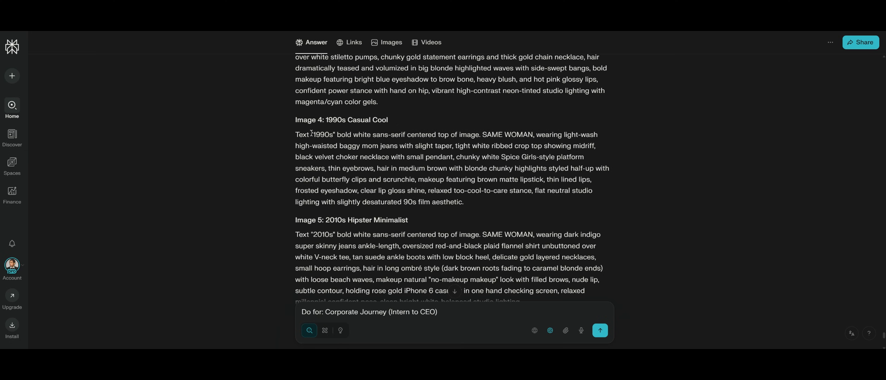
{"action": "left_click_drag", "start_coordinate": [296, 134], "coordinate": [463, 201]}
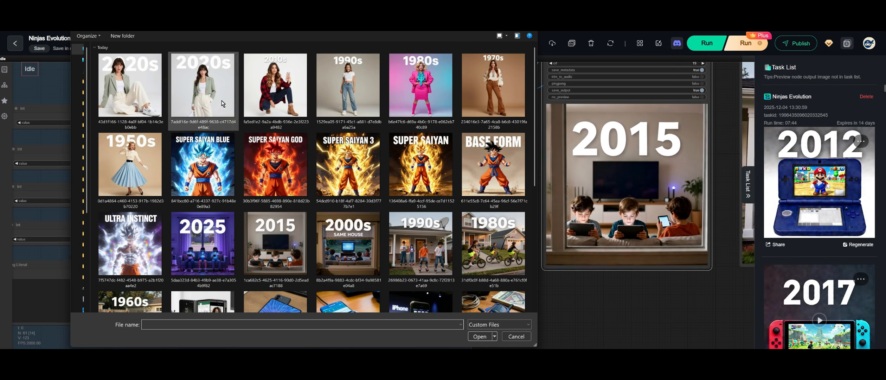
{"action": "left_click", "coordinate": [515, 335]}
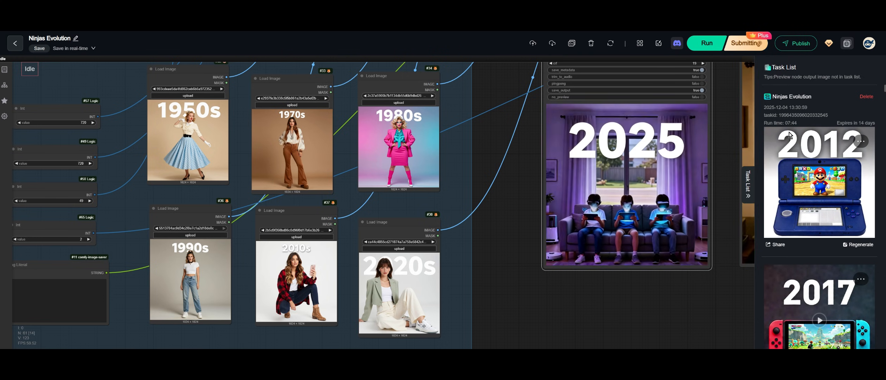
Step: Run the workflow with the six fashion pictures and open the Ninjas Evolution lesson's idea list beside it
{"action": "left_click", "coordinate": [705, 43]}
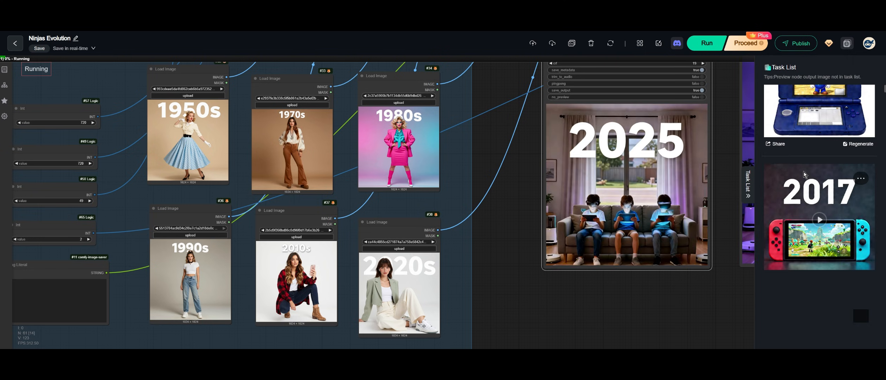
{"action": "scroll", "scroll_direction": "down", "scroll_amount": 3}
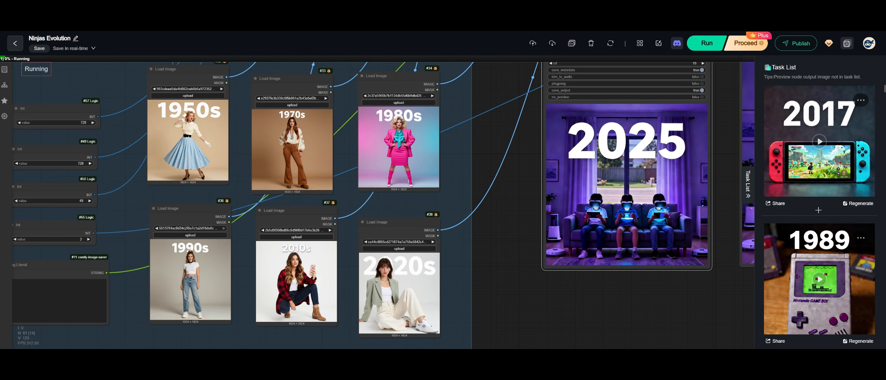
{"action": "scroll", "scroll_direction": "down", "scroll_amount": 3}
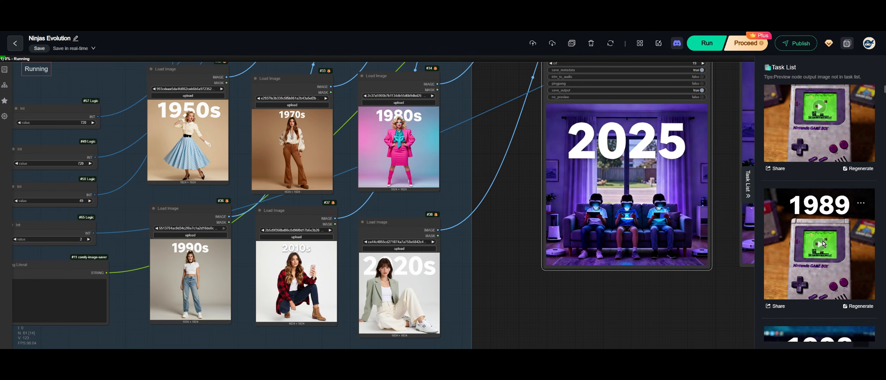
{"action": "scroll", "scroll_direction": "down", "scroll_amount": 3}
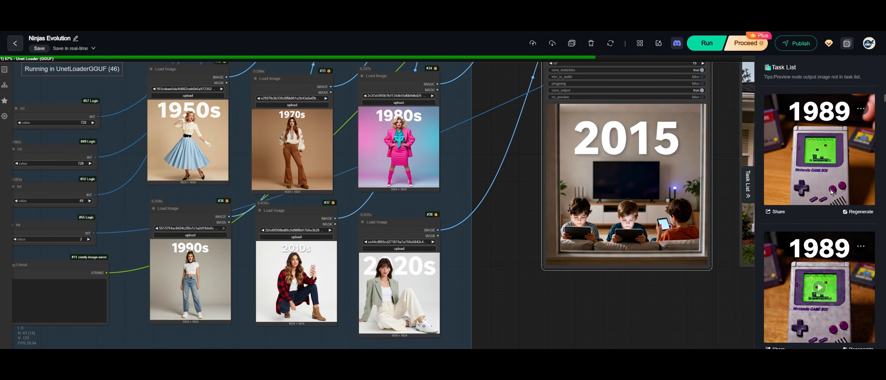
{"action": "left_click", "coordinate": [861, 108]}
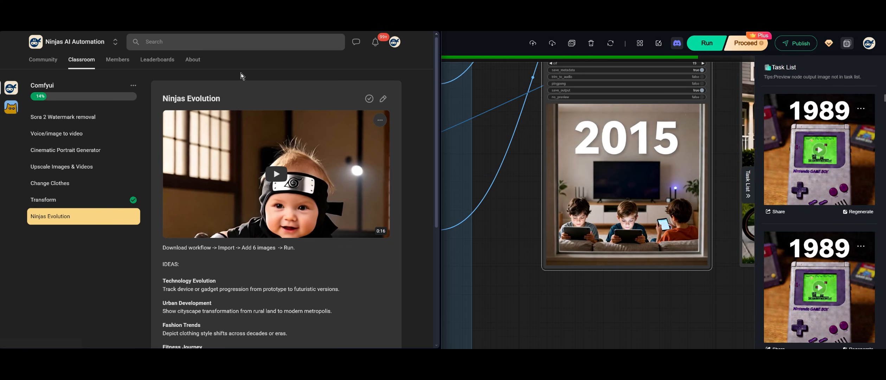
Step: Leave the lesson via the About page and show the Ninjas AI Automation community feed
{"action": "left_click", "coordinate": [192, 59]}
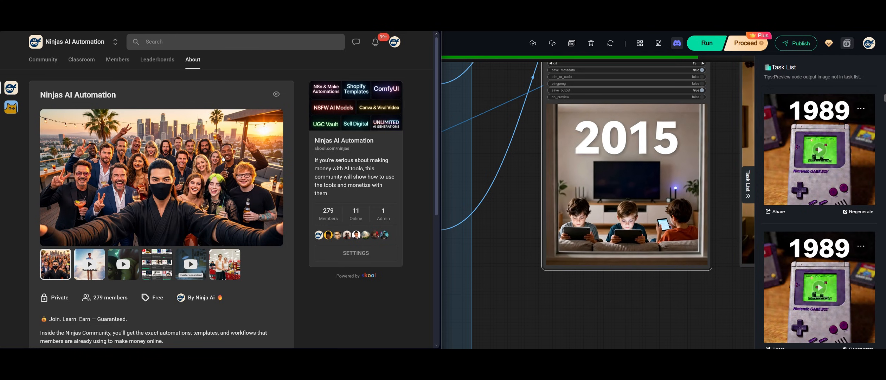
{"action": "left_click", "coordinate": [42, 60]}
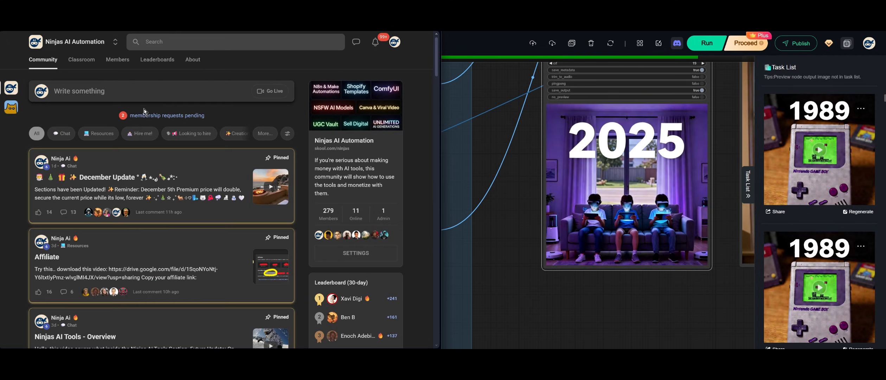